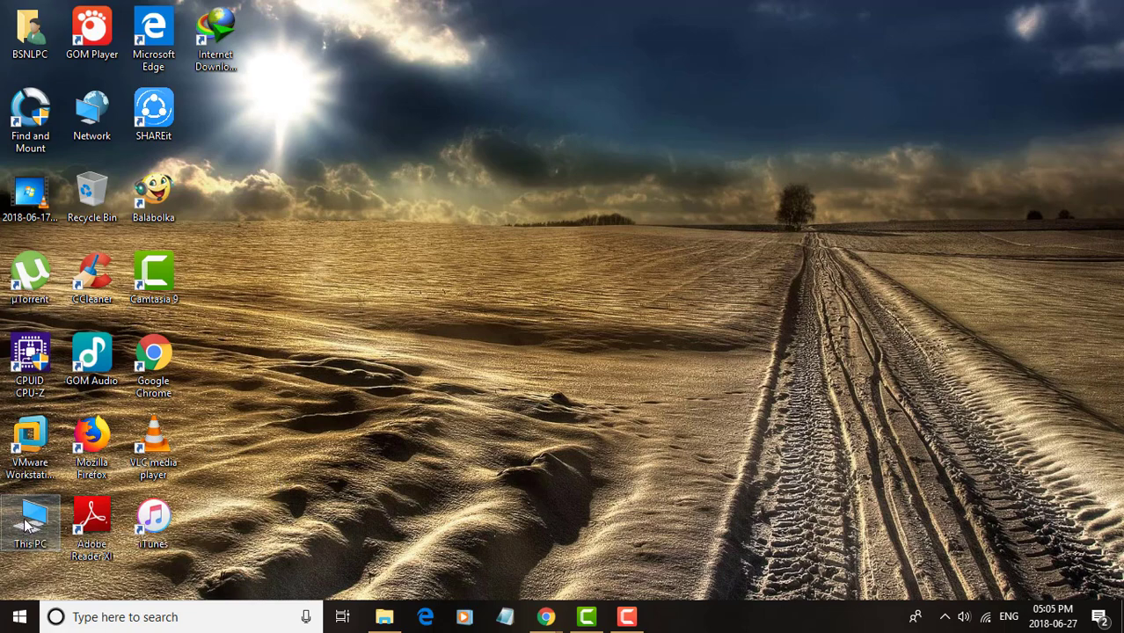
# Try opening the USB drive, decline formatting it, and dismiss the not-accessible error.
pyautogui.doubleClick(30, 523)
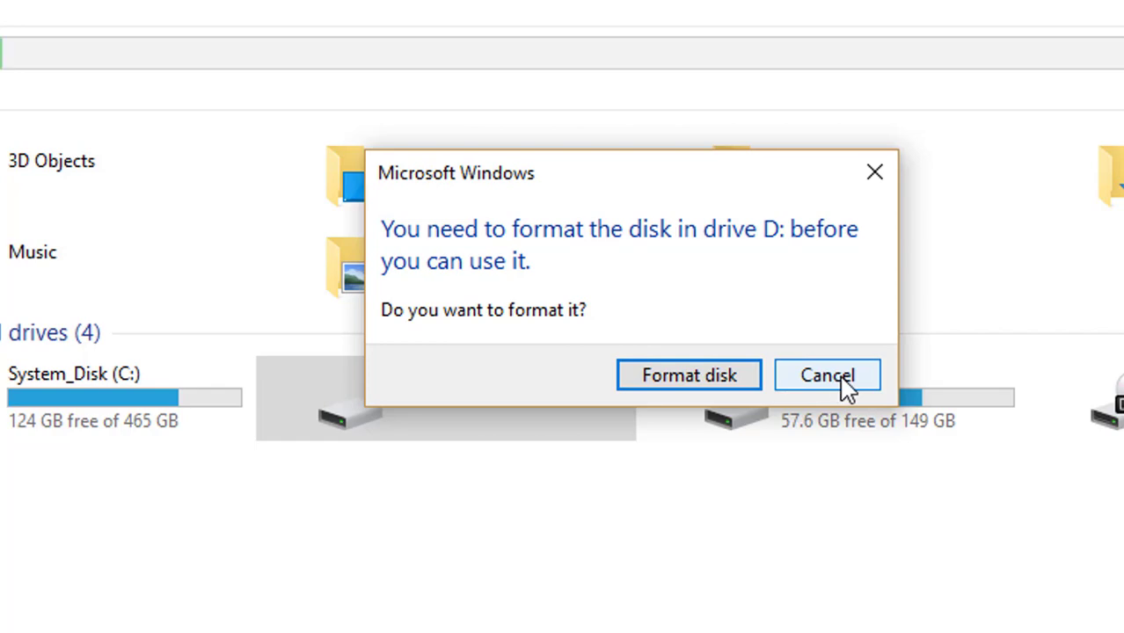
pyautogui.click(825, 375)
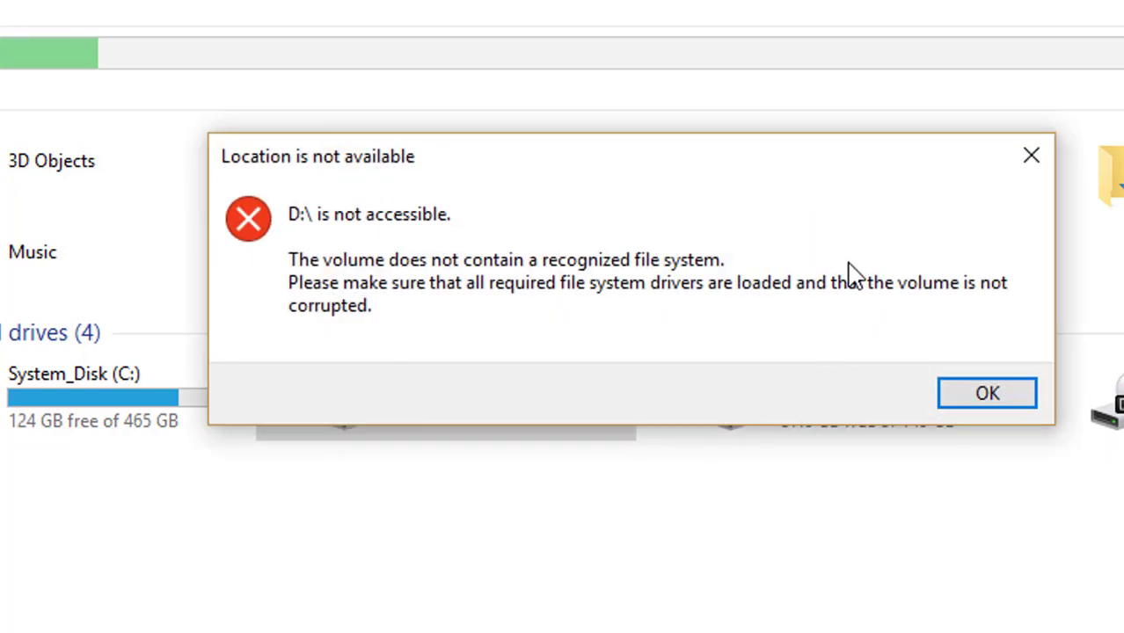
pyautogui.click(987, 393)
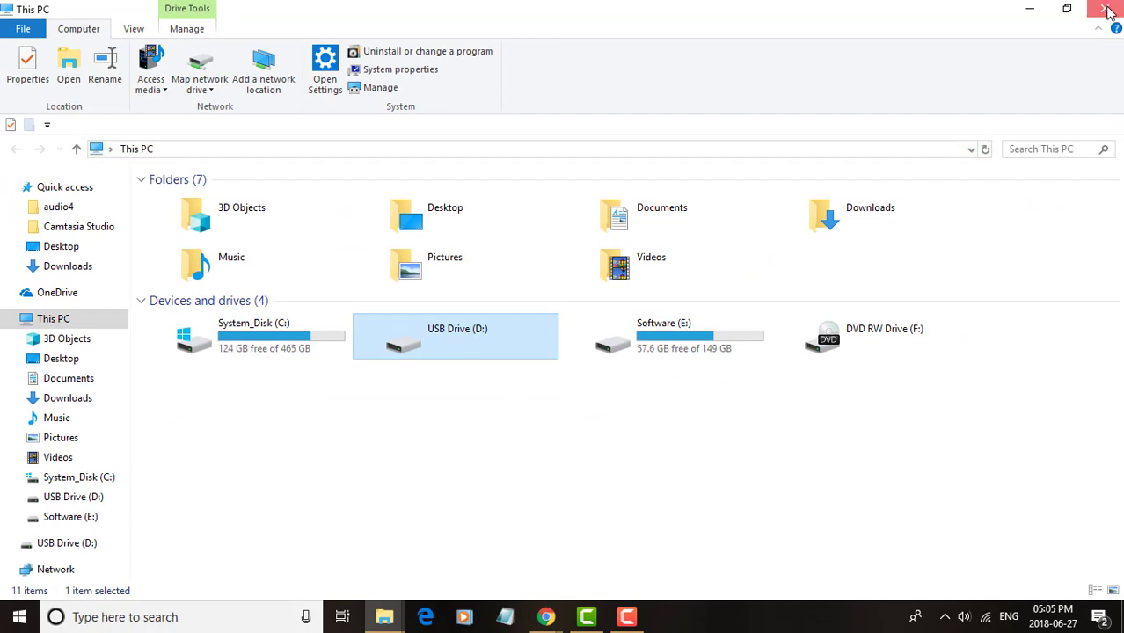
pyautogui.click(1109, 10)
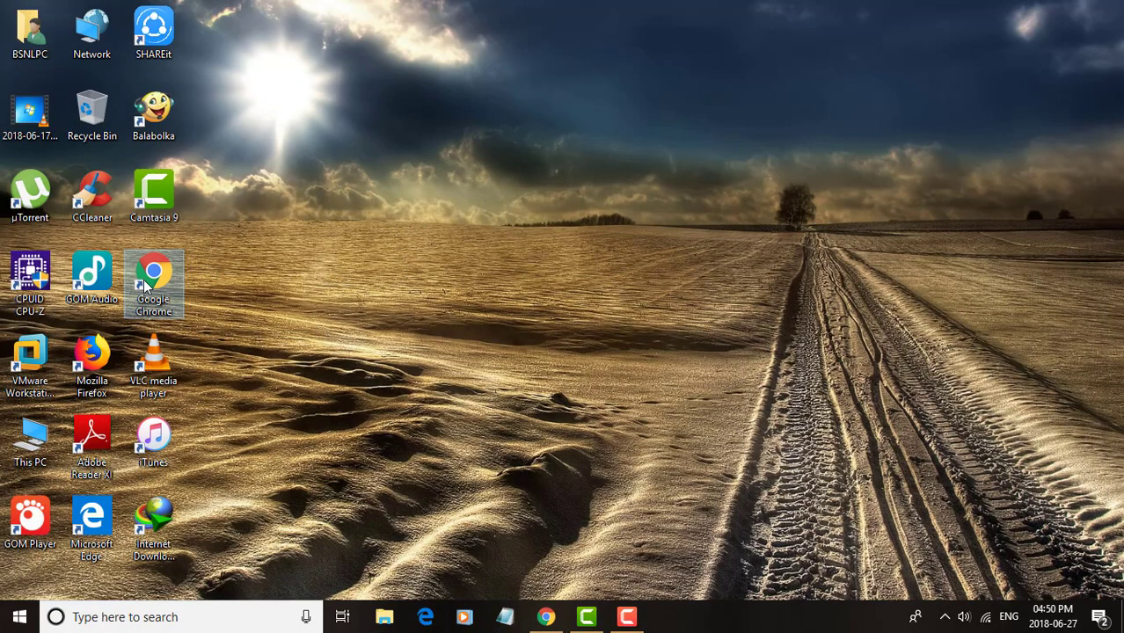
# Launch Chrome, search for 'findandmount' and open findandmount.com.
pyautogui.doubleClick(153, 277)
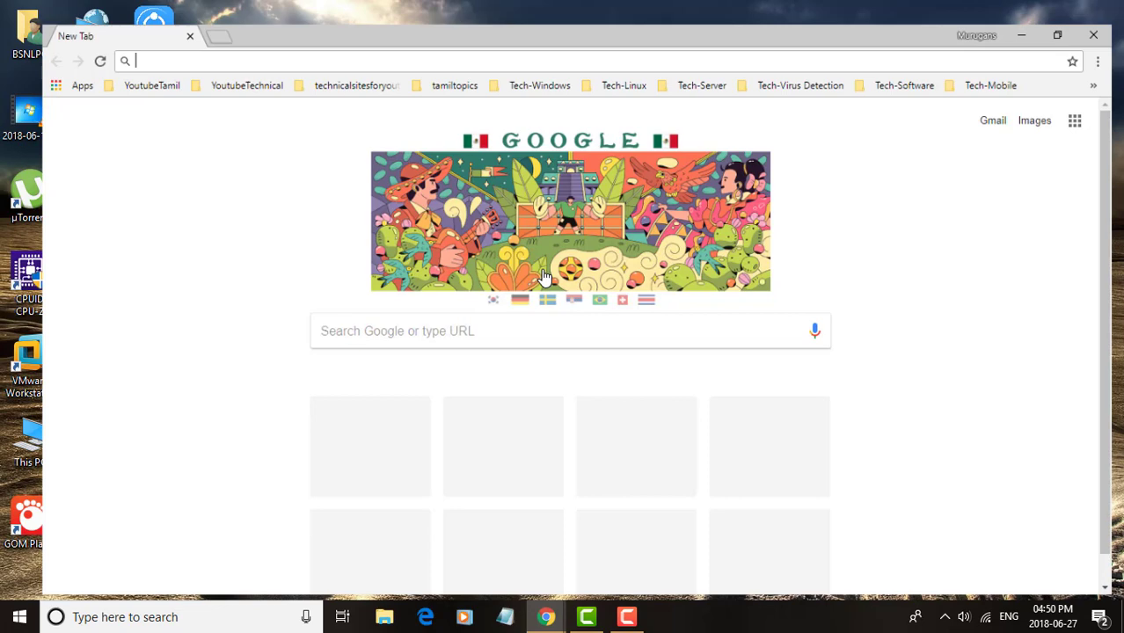
pyautogui.click(1056, 35)
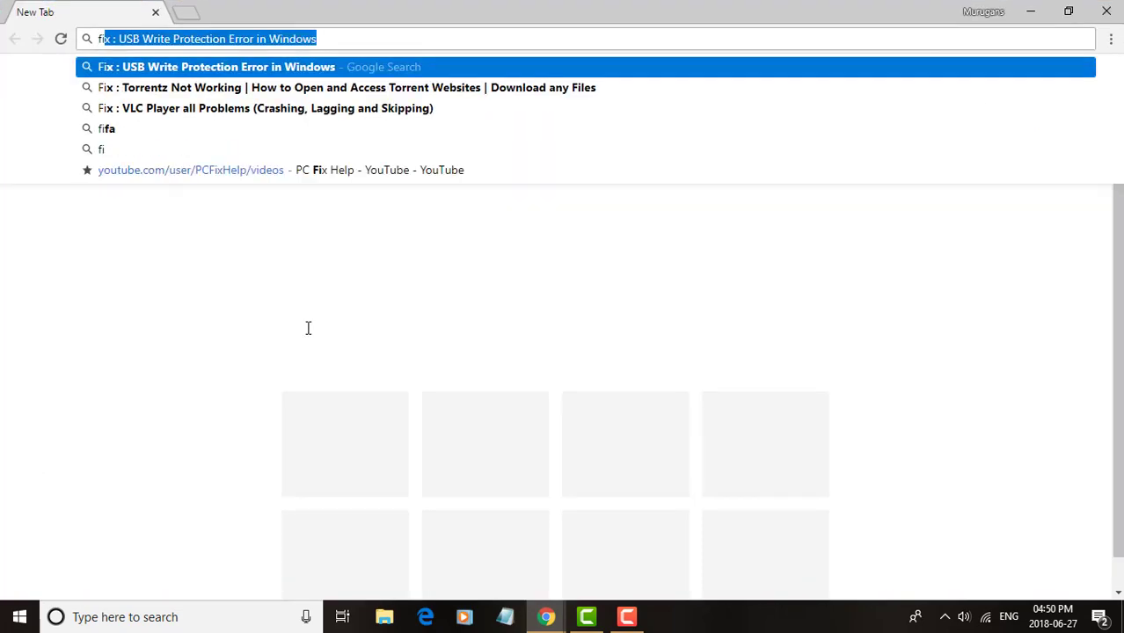
pyautogui.write('findandmount')
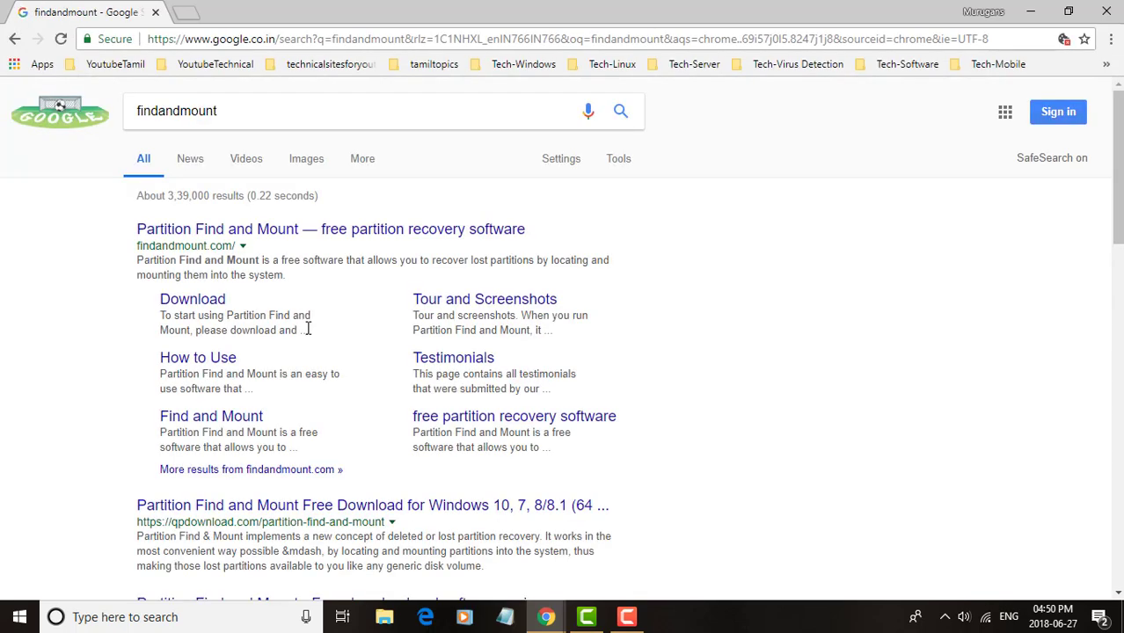
pyautogui.moveTo(215, 236)
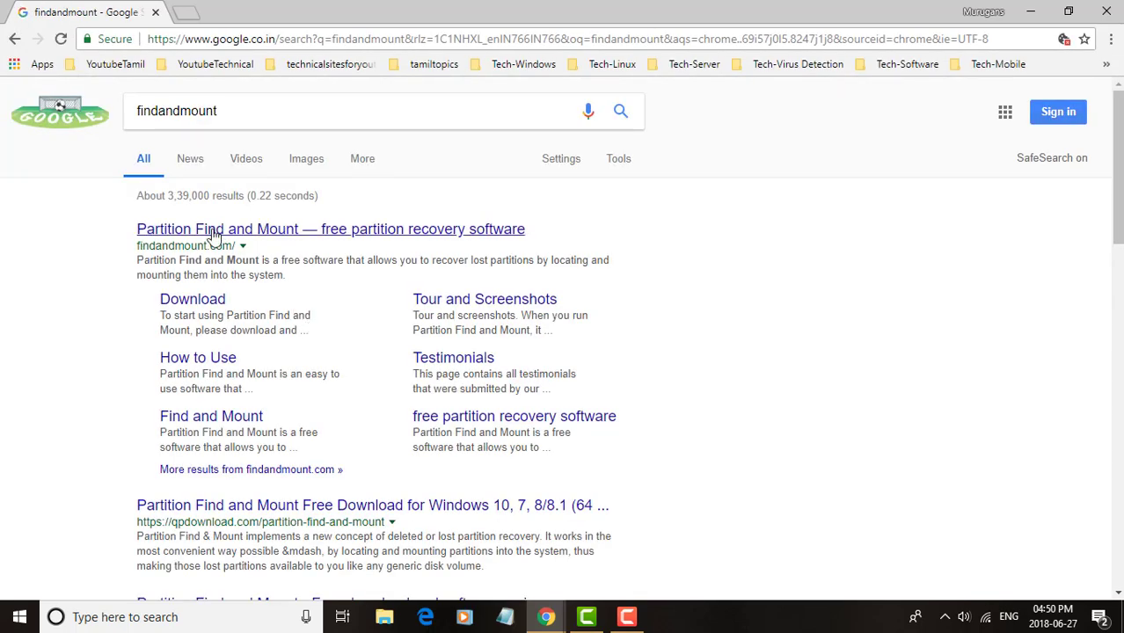
pyautogui.click(330, 229)
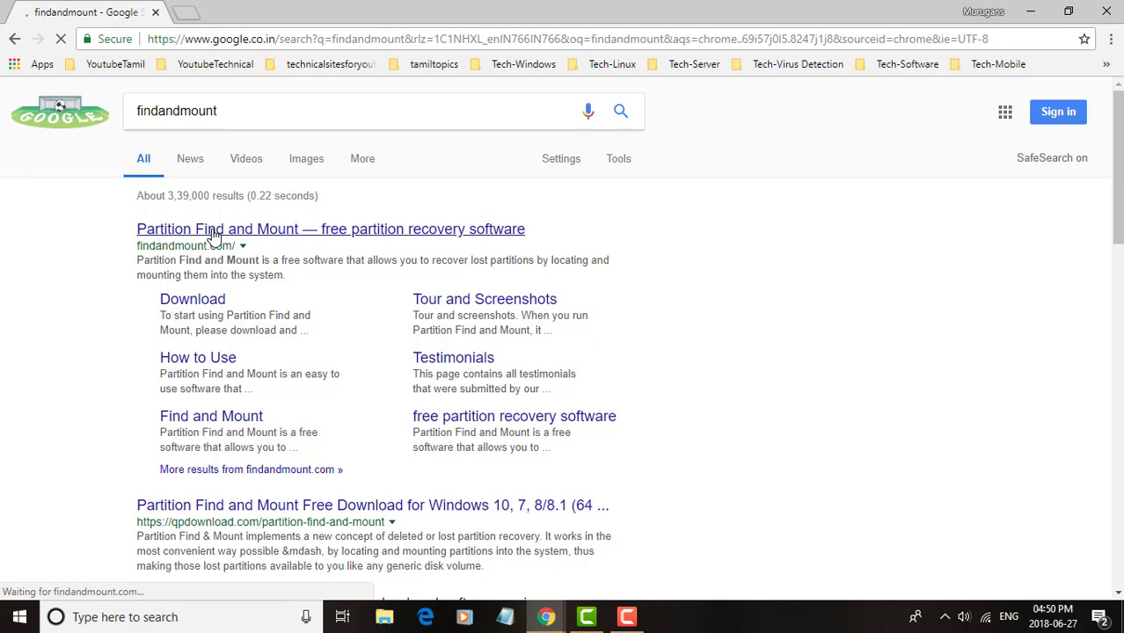
# Go to the Find & Mount download page and start the v2.31 Windows download.
pyautogui.click(329, 229)
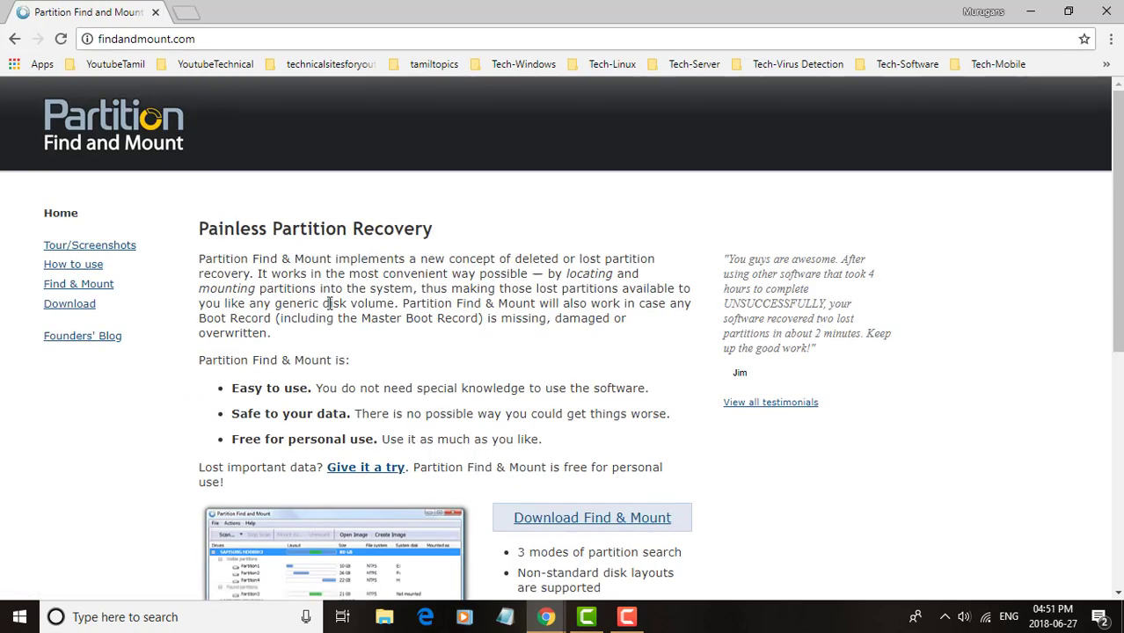
pyautogui.scroll(-3)
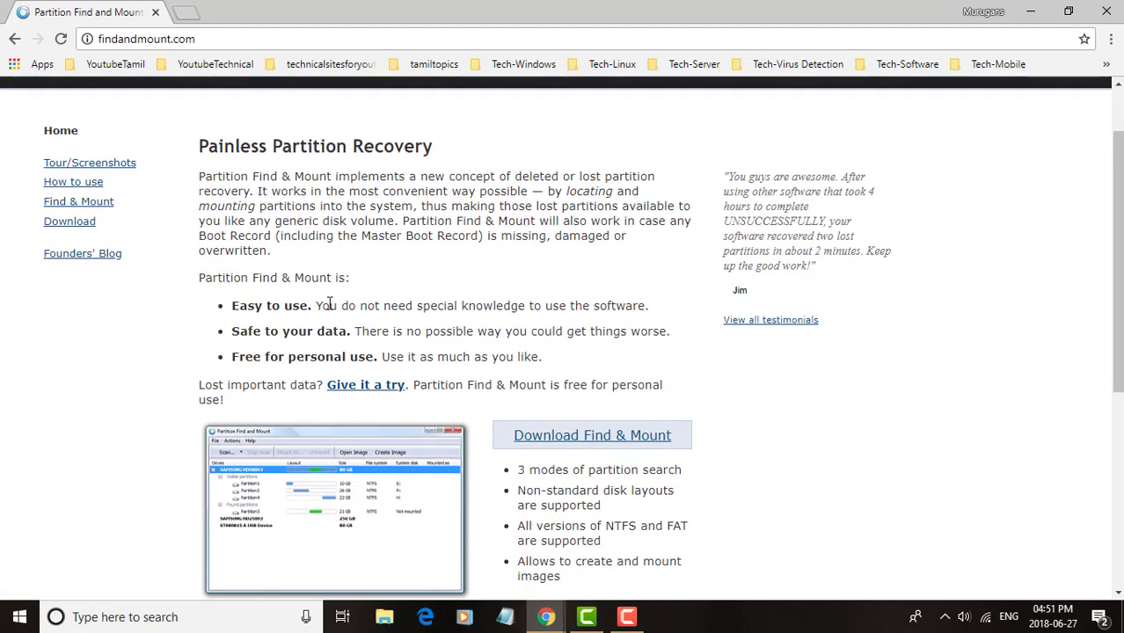
pyautogui.scroll(-3)
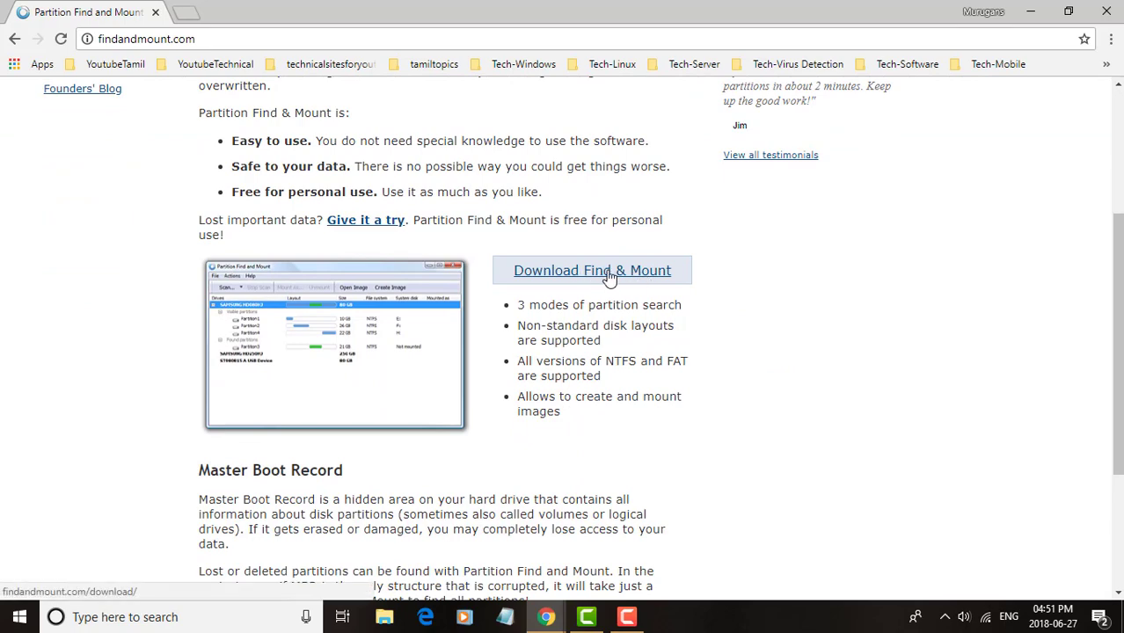
pyautogui.click(592, 270)
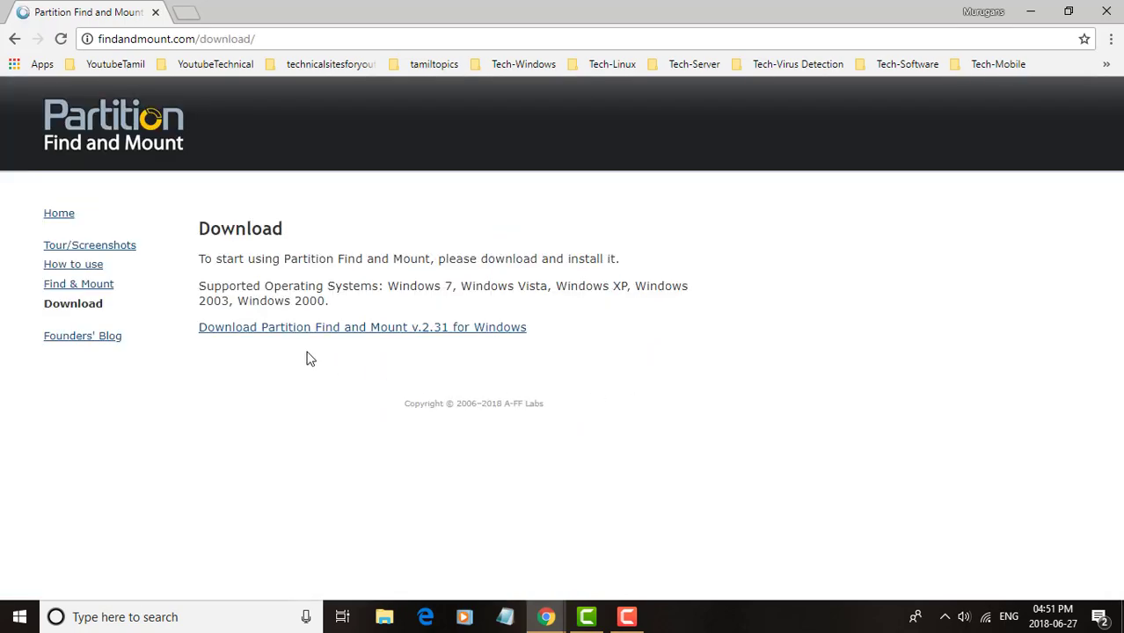
pyautogui.click(362, 326)
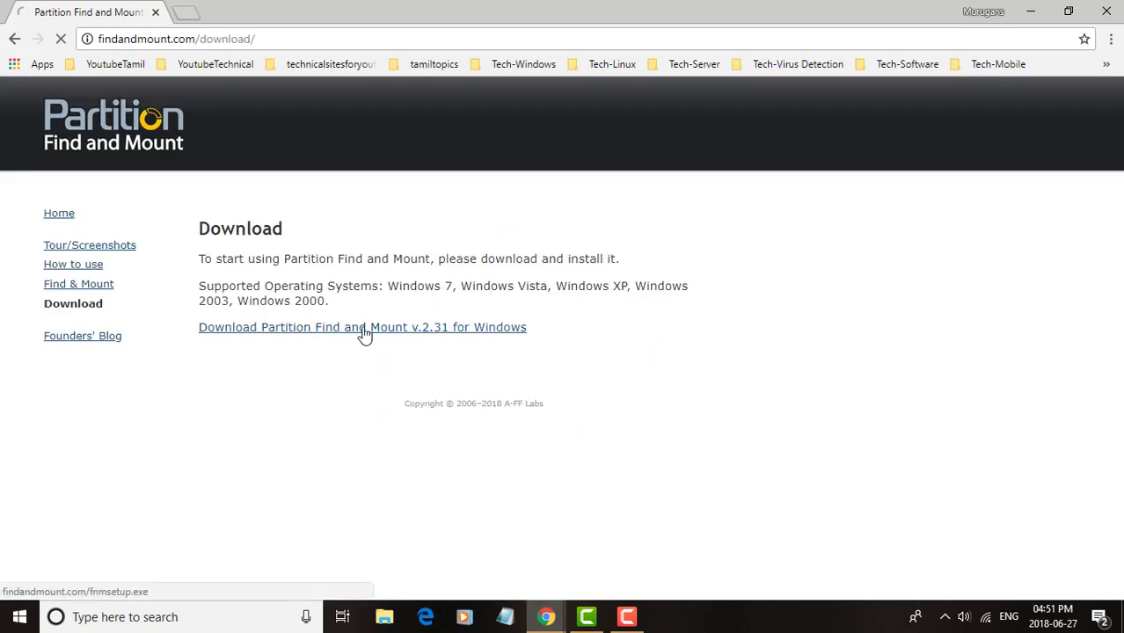
# Download the Find and Mount installer and run the setup file.
pyautogui.click(362, 327)
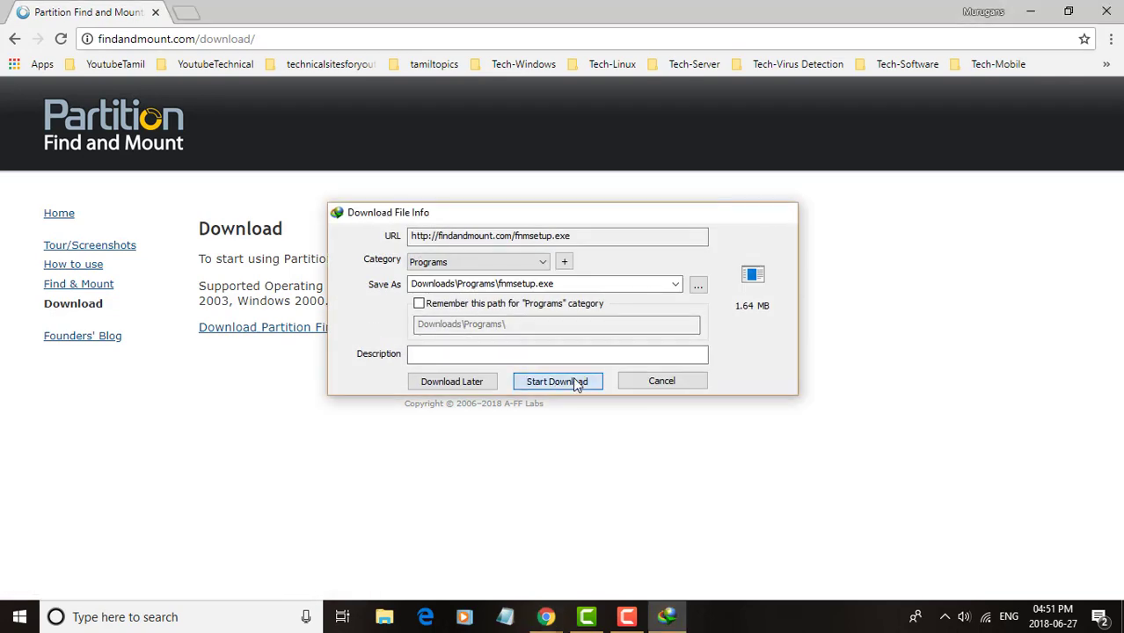
pyautogui.click(558, 381)
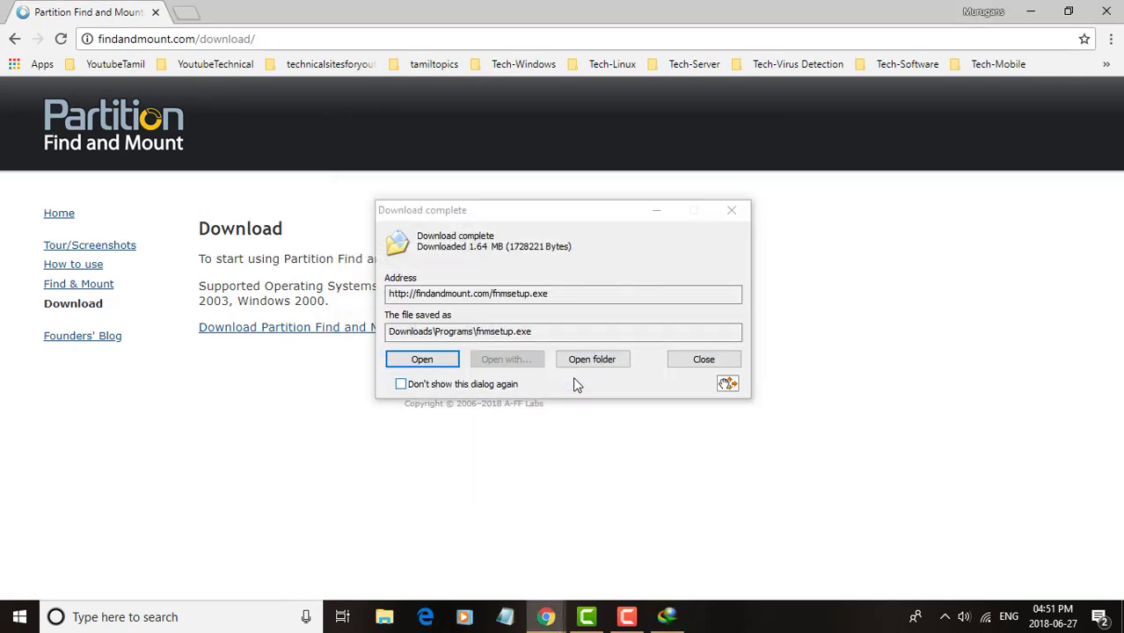
pyautogui.click(421, 359)
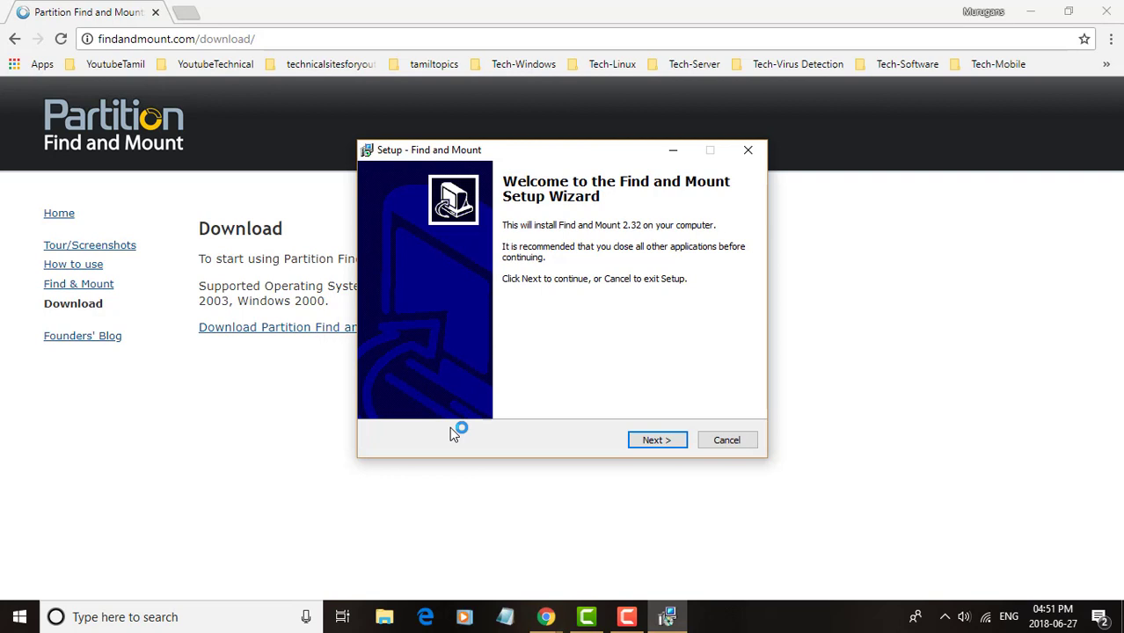
# Install with the default folder and desktop icon, then finish with Launch checked.
pyautogui.click(657, 440)
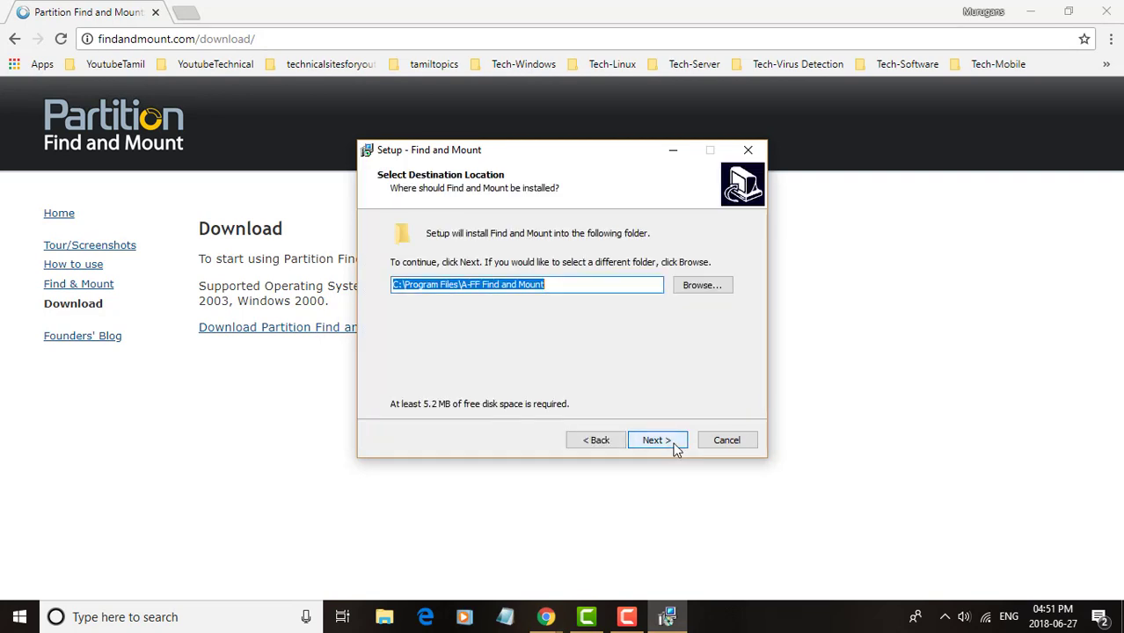
pyautogui.click(656, 440)
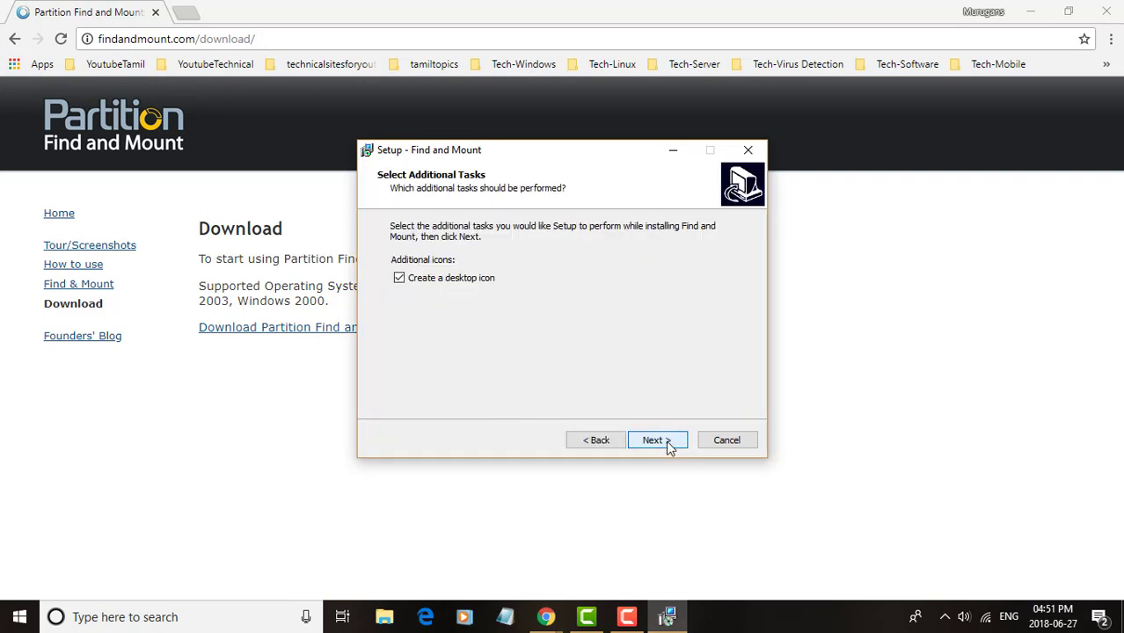
pyautogui.click(653, 440)
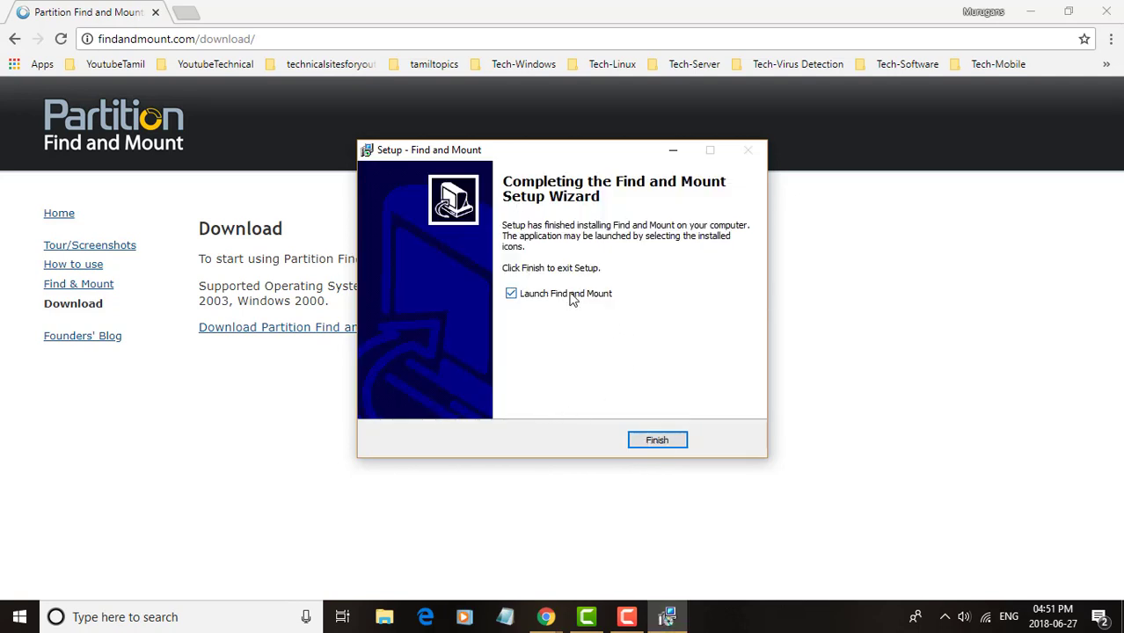
pyautogui.click(657, 440)
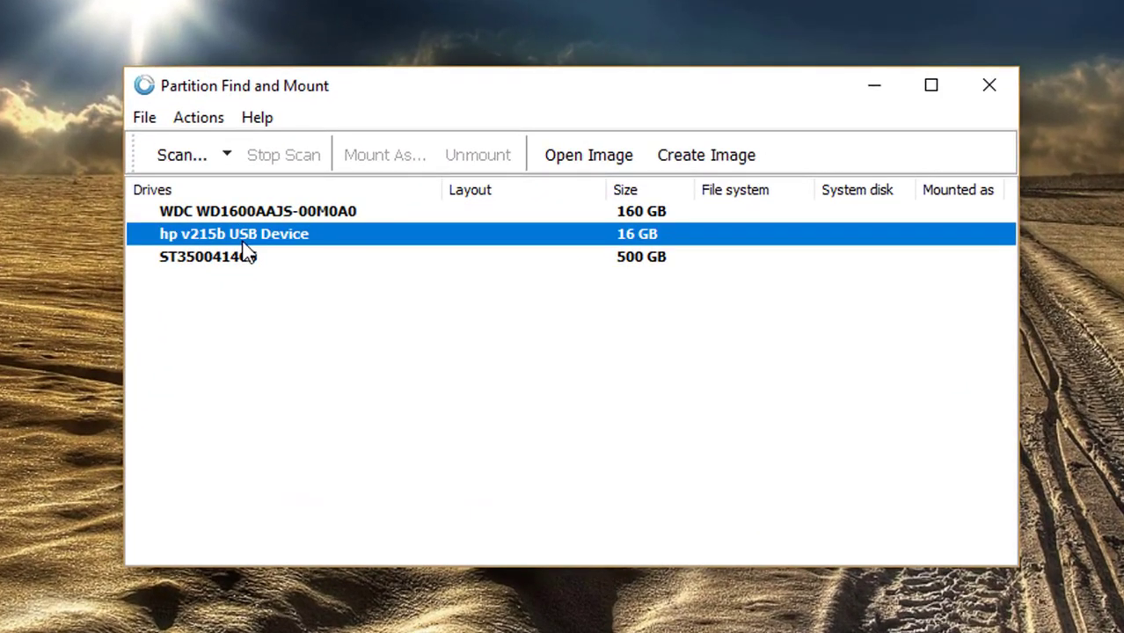
pyautogui.moveTo(315, 249)
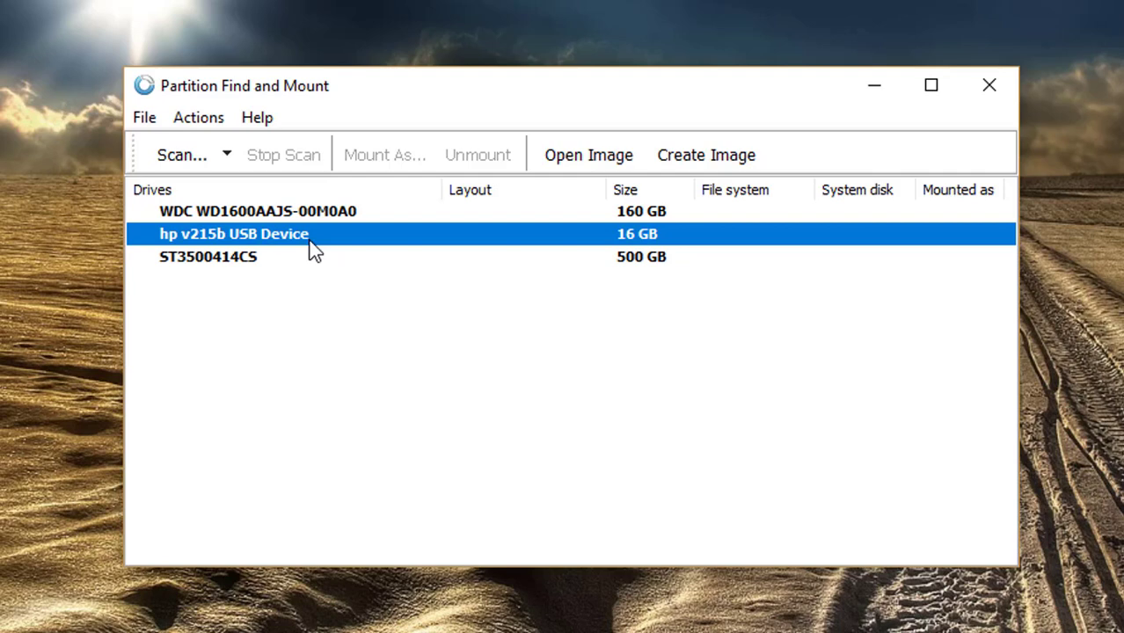
# Run a Thorough Scan on the 16 GB hp v215b USB Device.
pyautogui.click(182, 155)
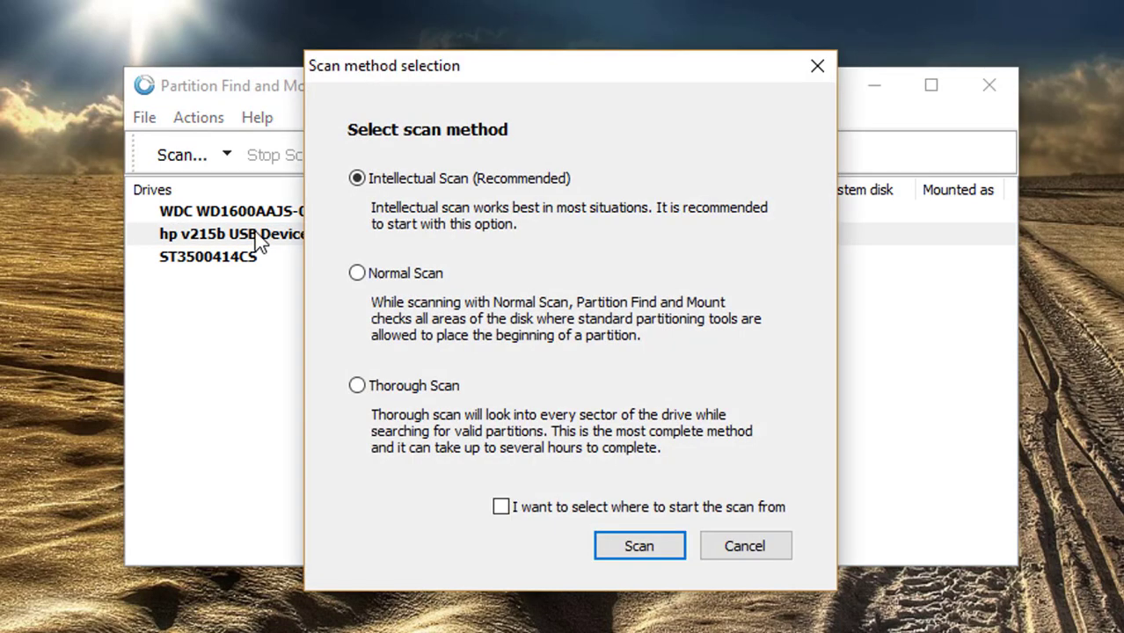
pyautogui.moveTo(392, 403)
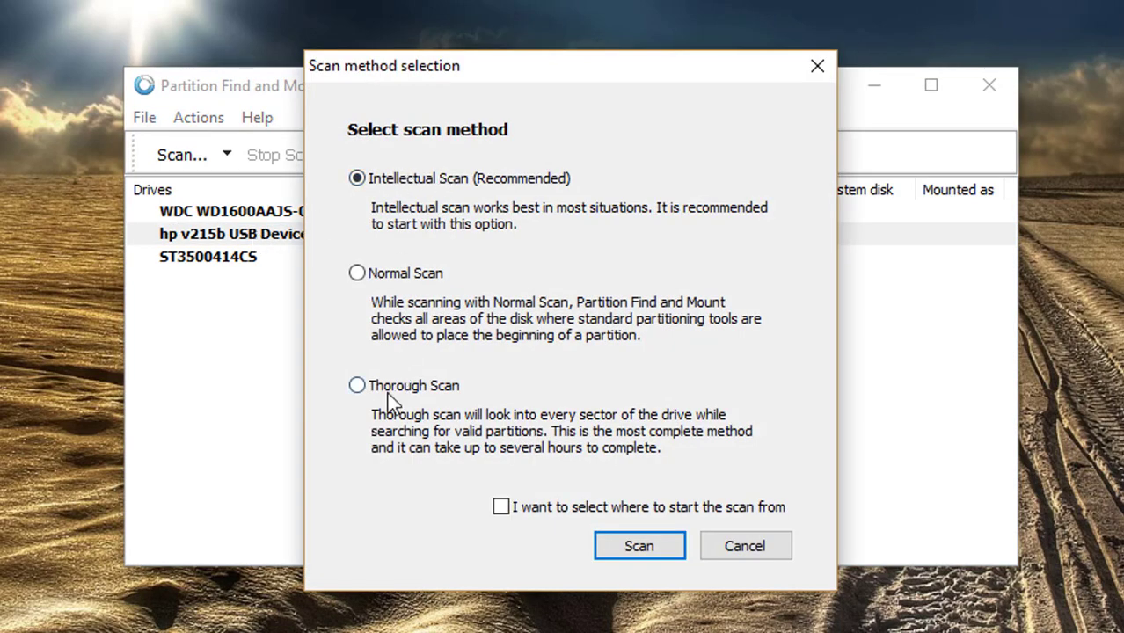
pyautogui.click(357, 385)
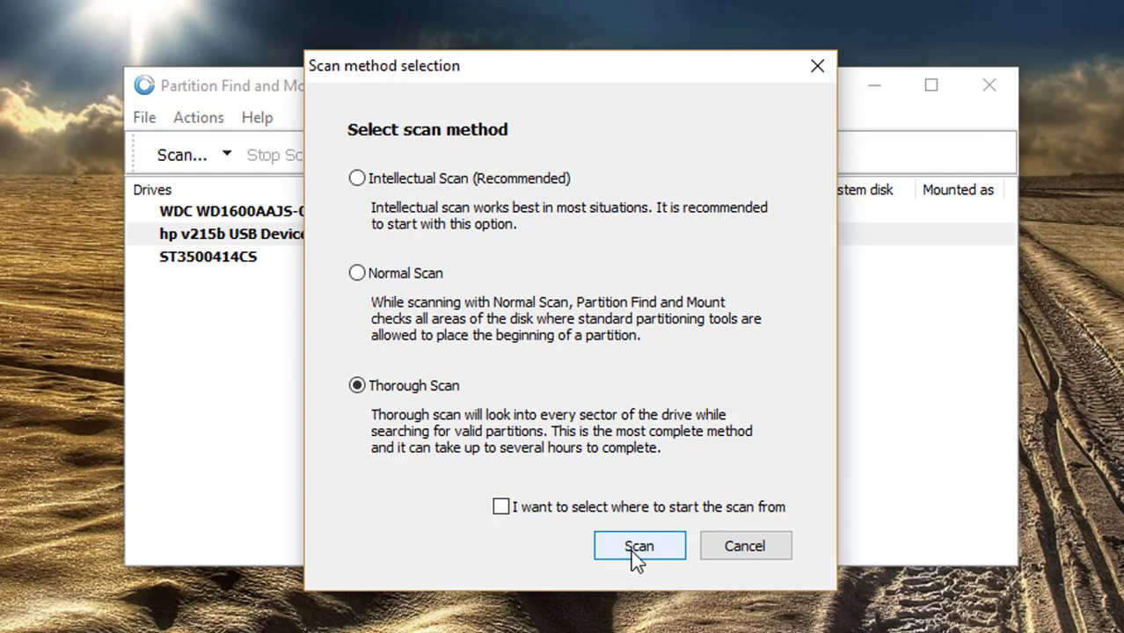
pyautogui.moveTo(616, 525)
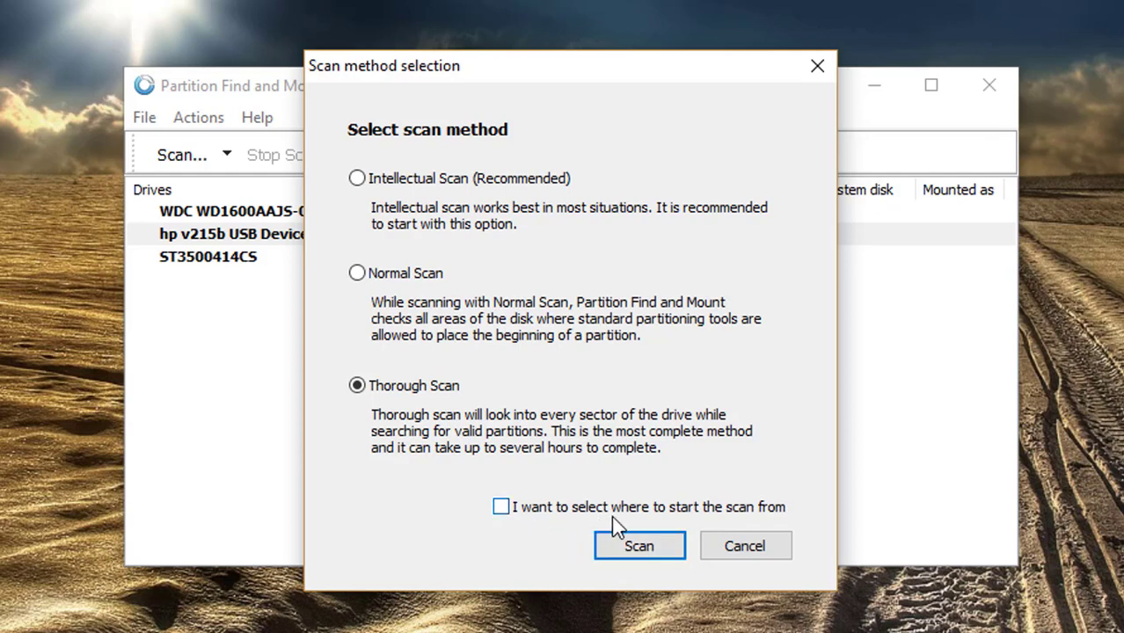
pyautogui.click(639, 545)
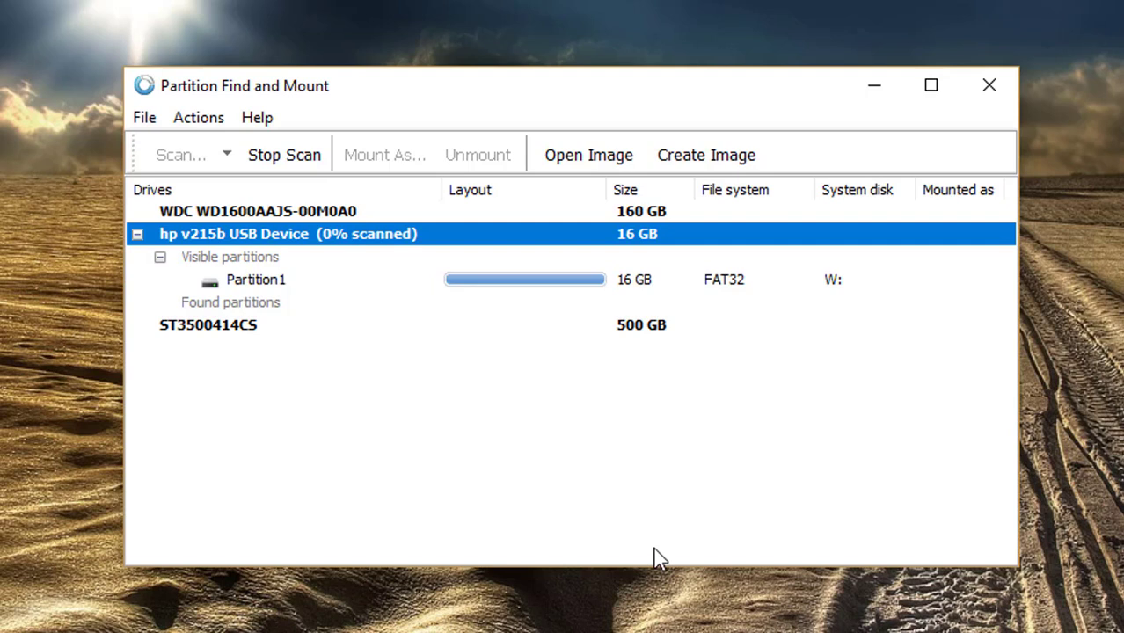
pyautogui.moveTo(268, 343)
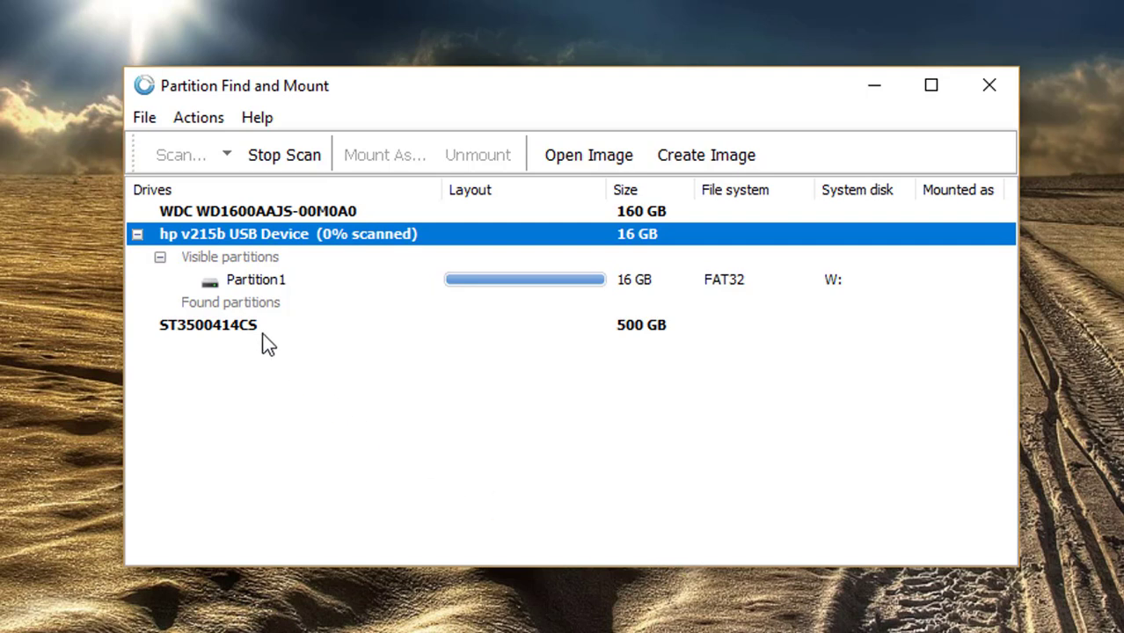
# Mount FAT32 Partition1 as drive Y: and open it in Windows Explorer.
pyautogui.click(256, 279)
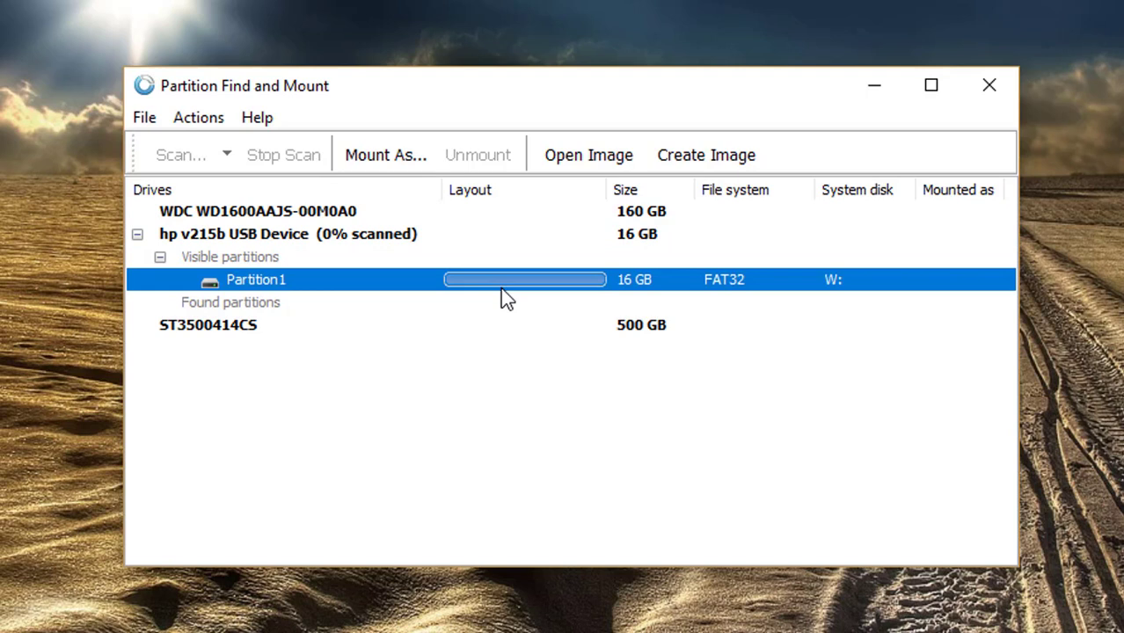
pyautogui.moveTo(494, 400)
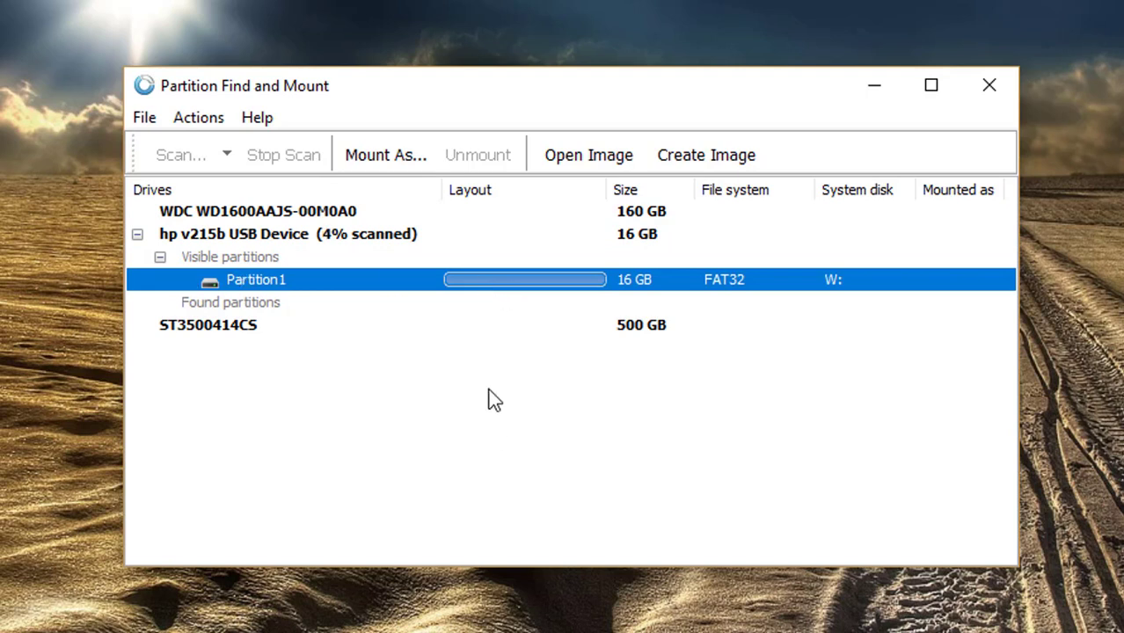
pyautogui.moveTo(386, 154)
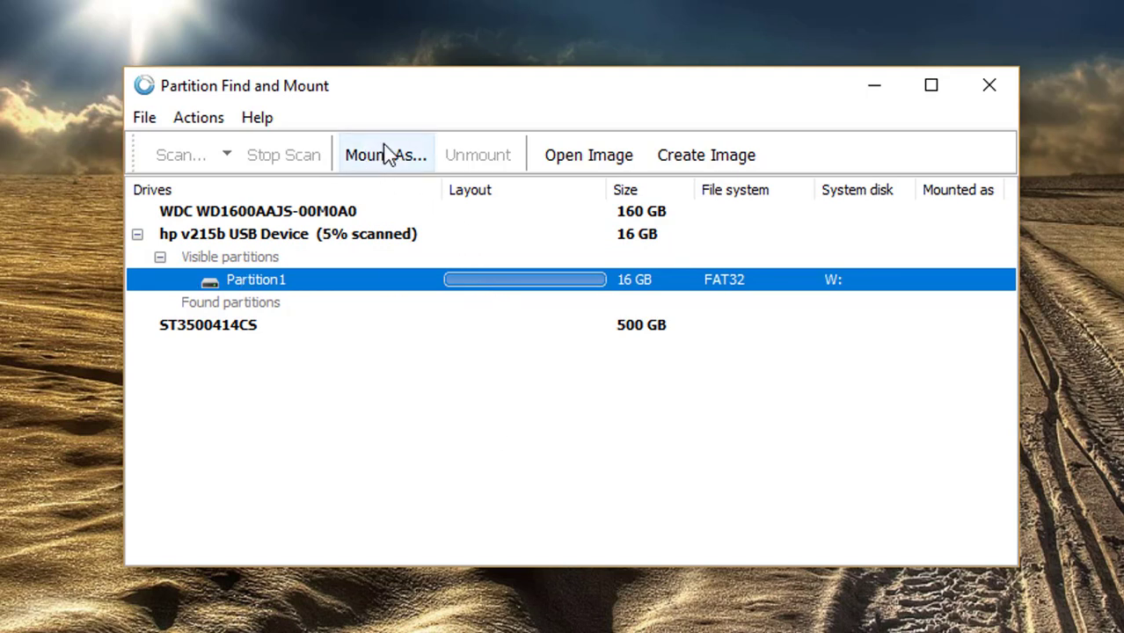
pyautogui.click(385, 155)
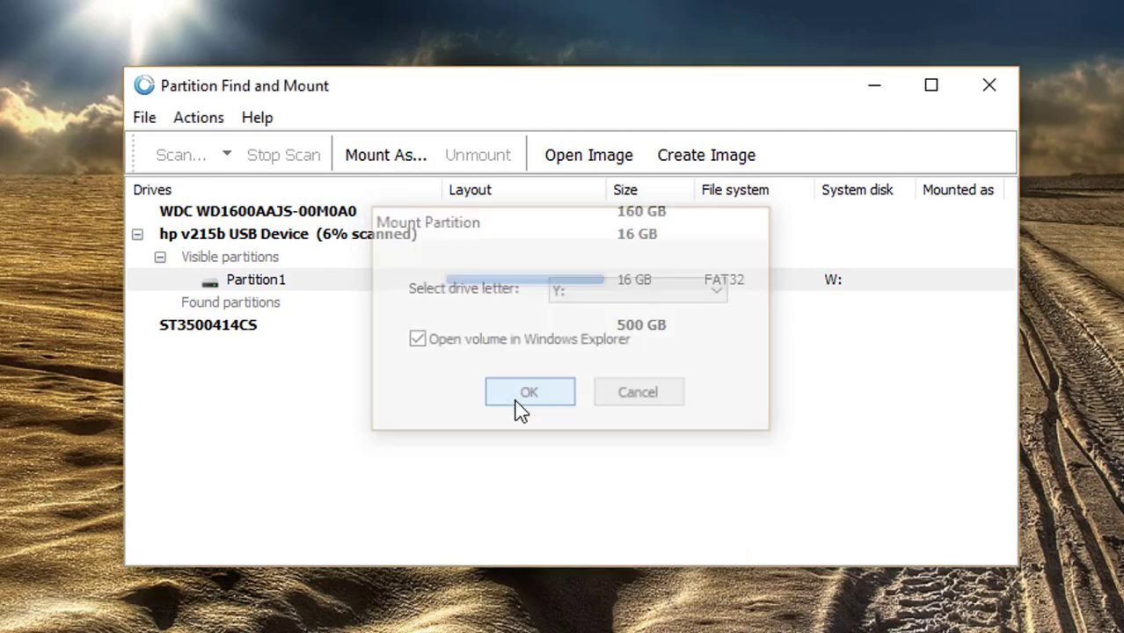
pyautogui.click(528, 391)
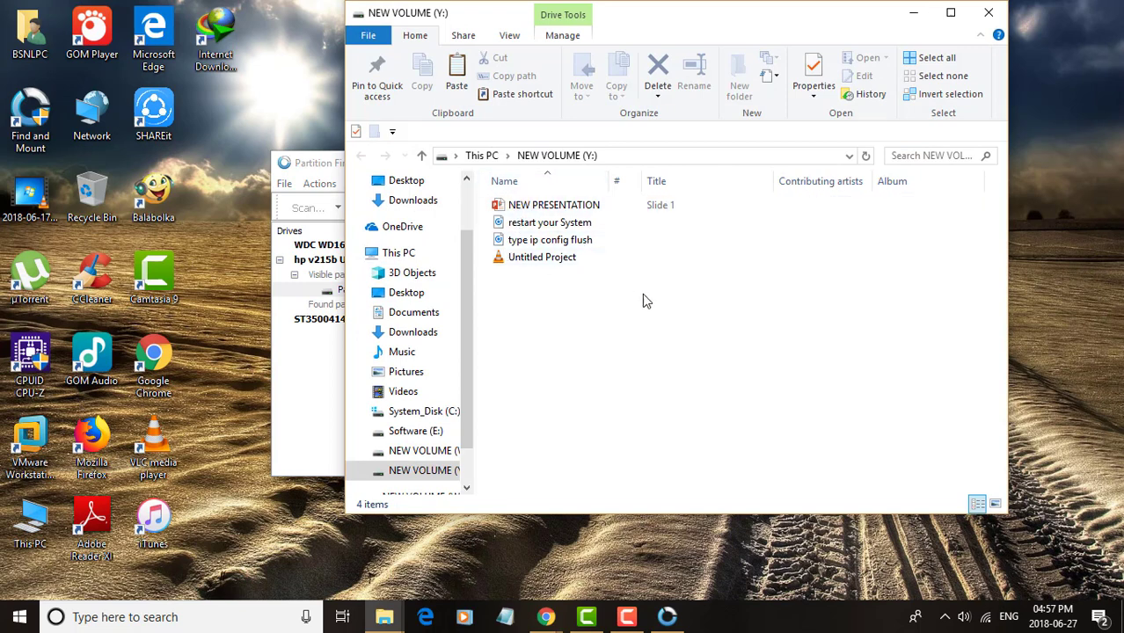
# Copy all four Y: files into a new desktop folder 'copyfromPendrive'.
pyautogui.click(542, 257)
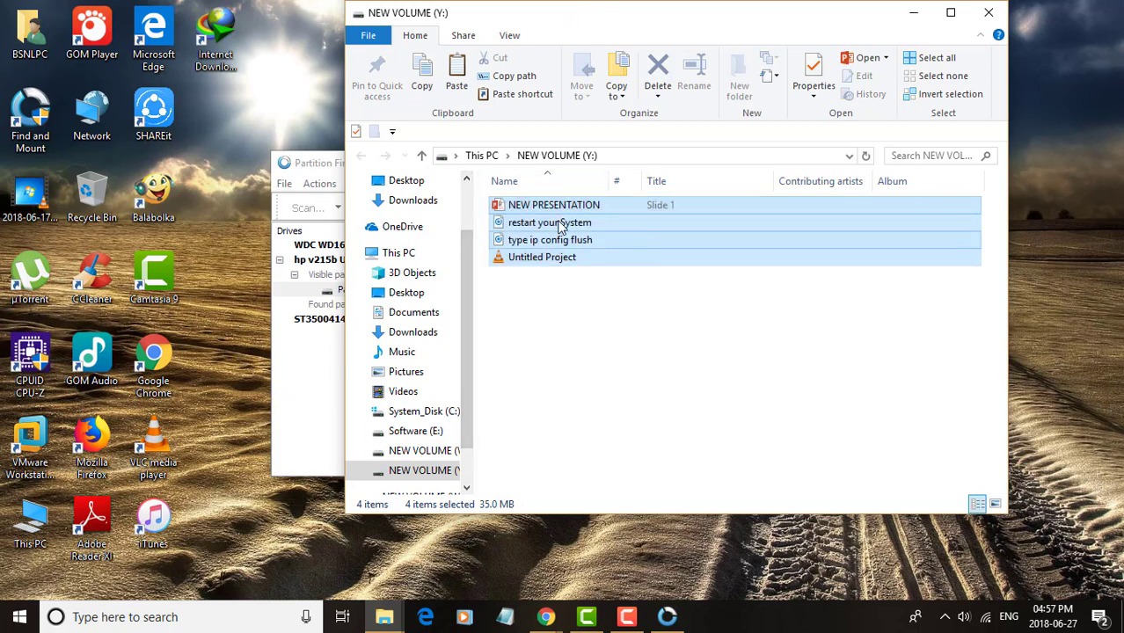
pyautogui.rightClick(549, 240)
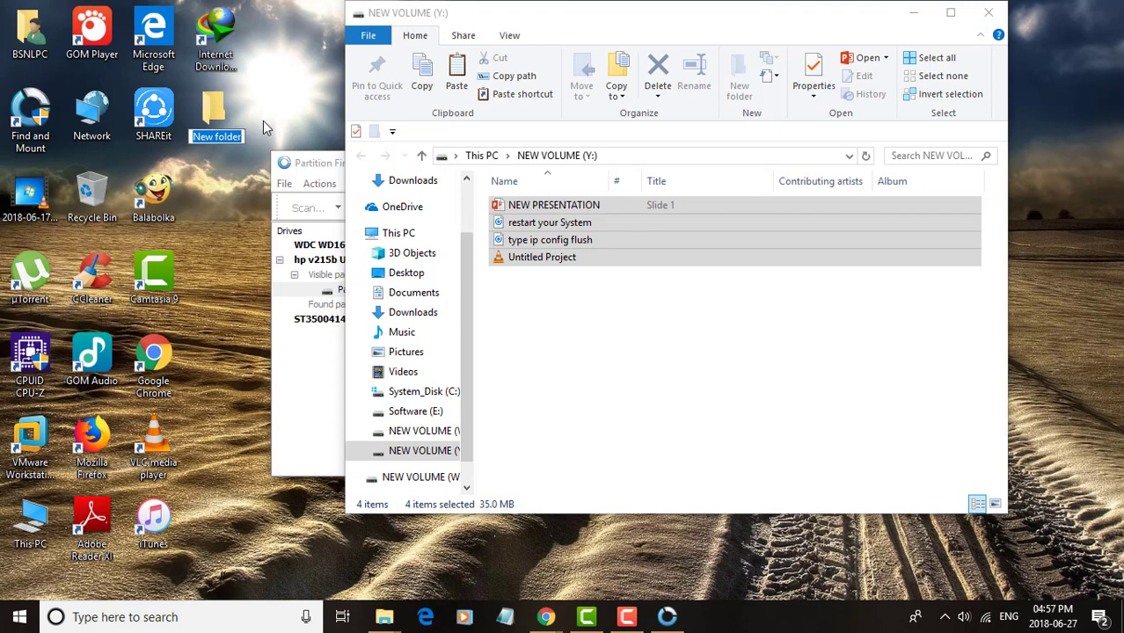
pyautogui.write('copyfrom')
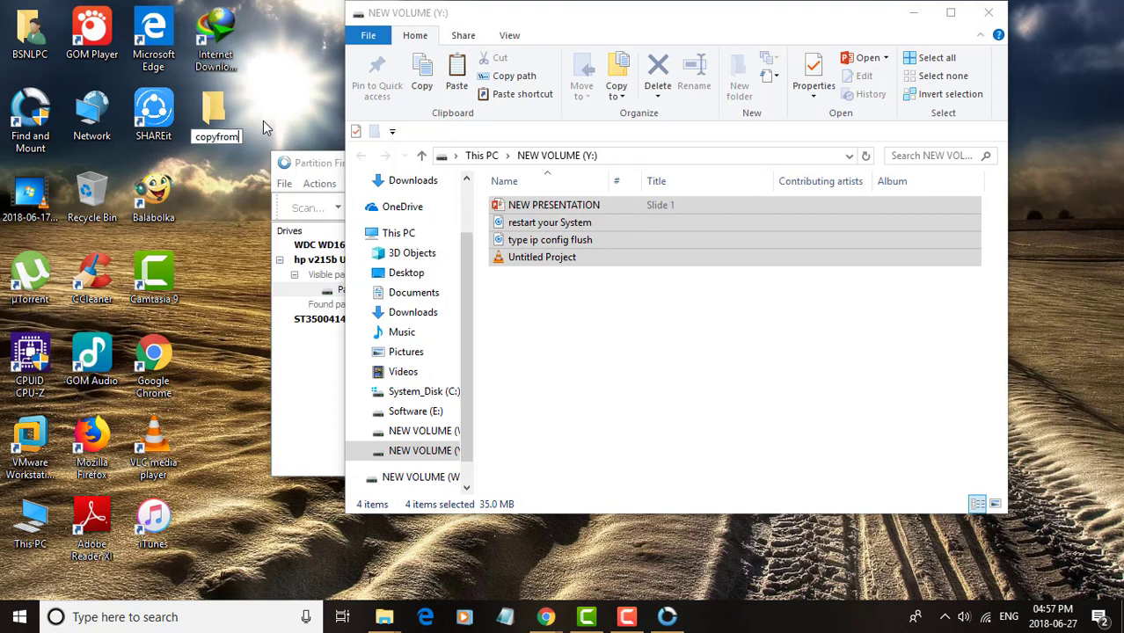
pyautogui.write('Pendrive')
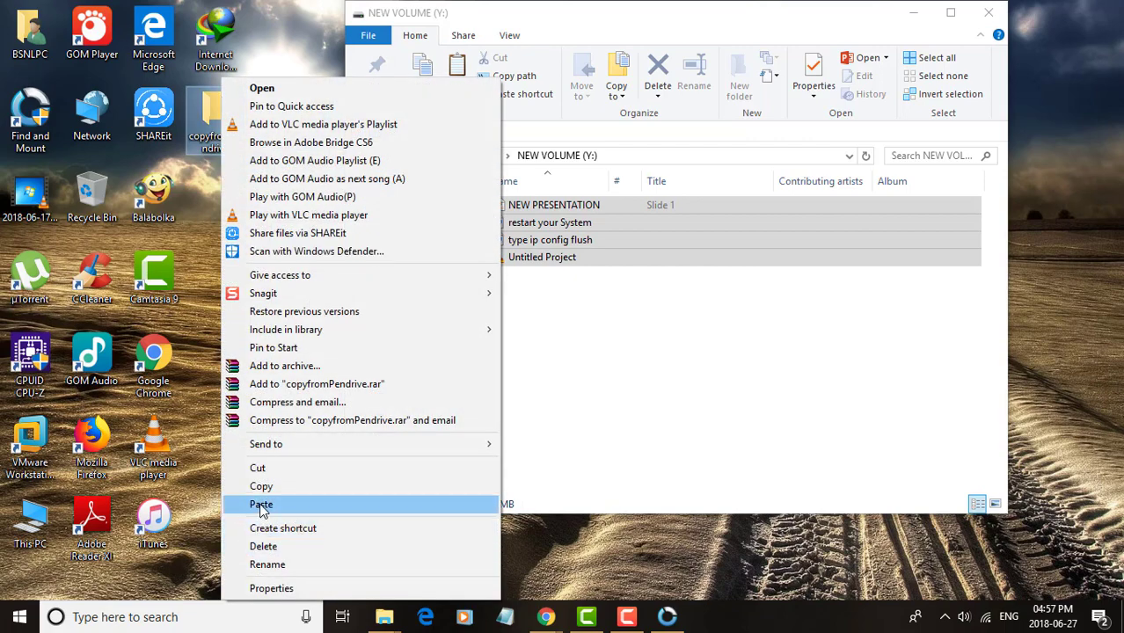
pyautogui.click(261, 504)
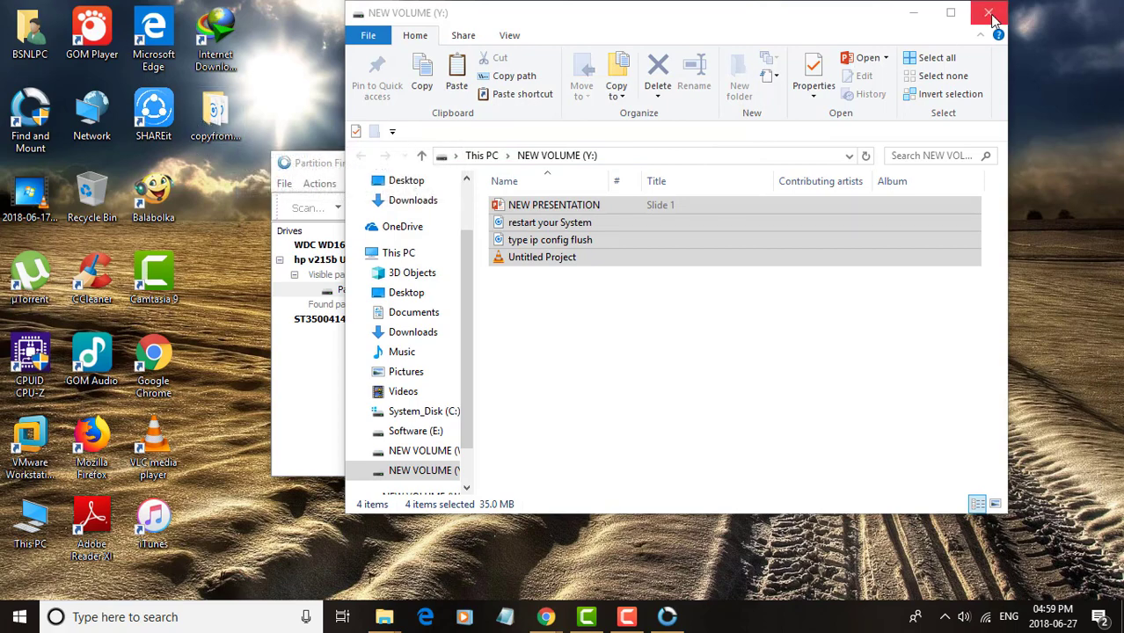
# Close the Y: Explorer window and Partition Find and Mount, dismounting all drives.
pyautogui.click(989, 13)
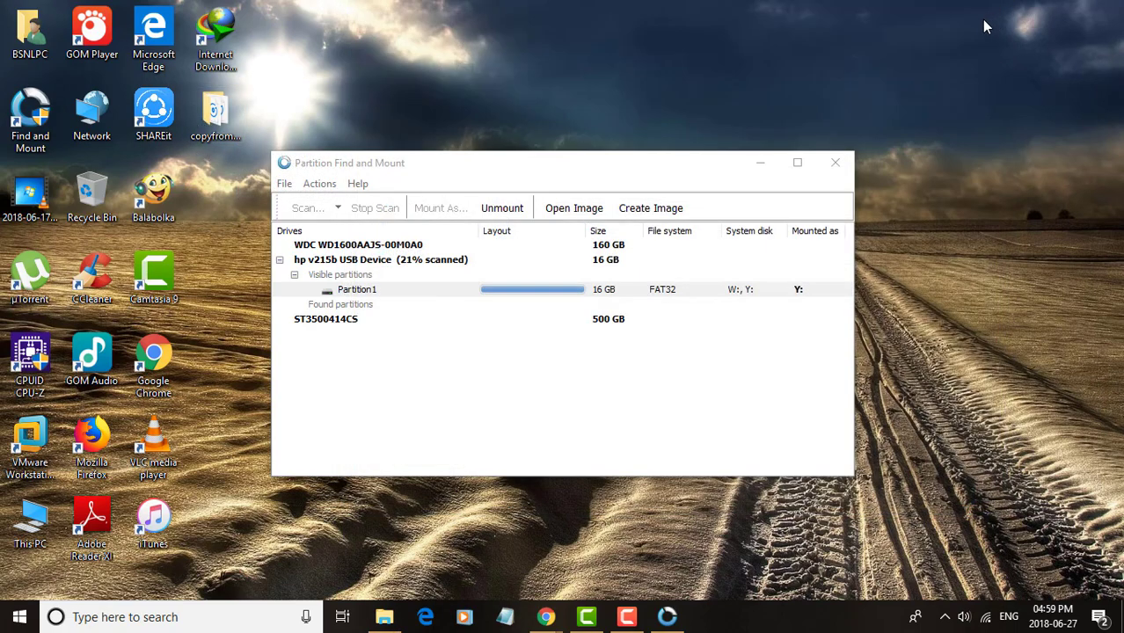
pyautogui.moveTo(490, 381)
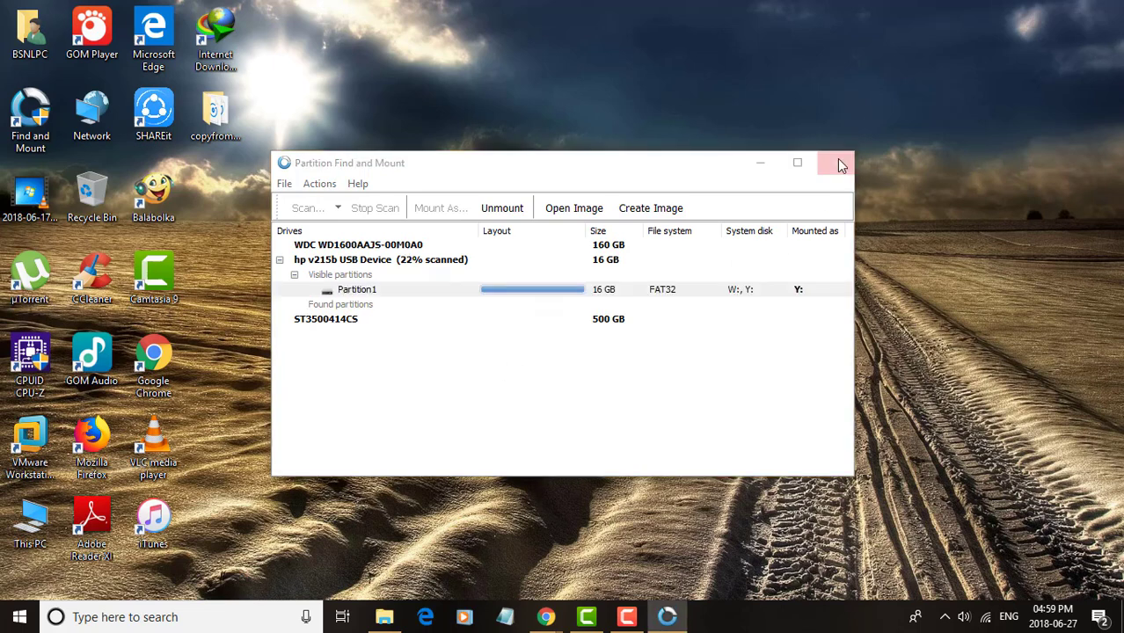
pyautogui.click(834, 162)
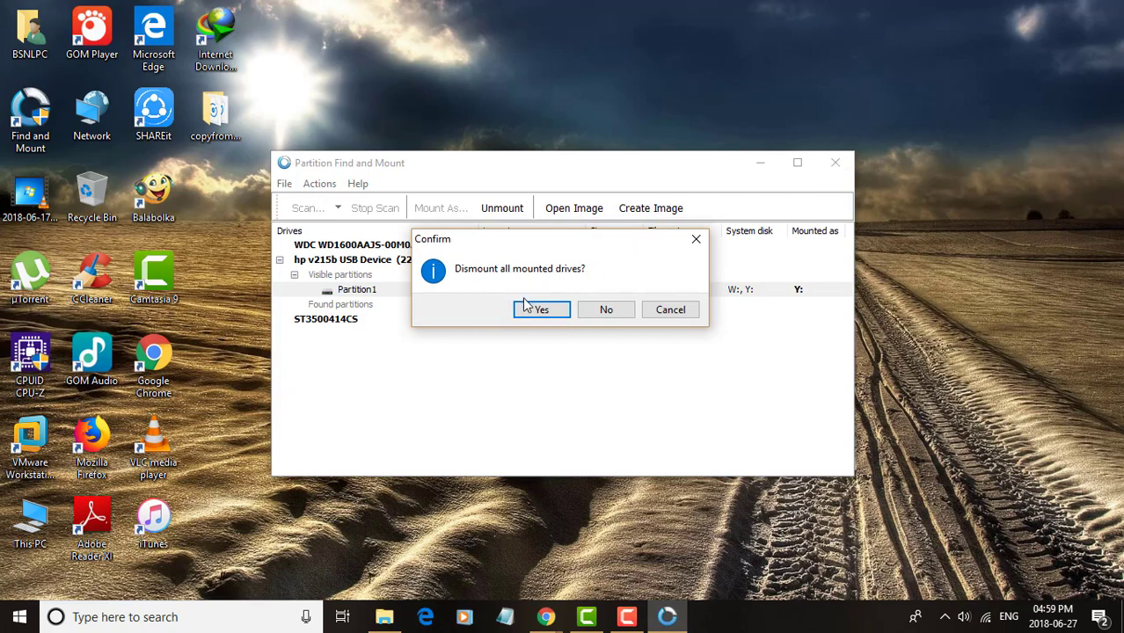
pyautogui.click(542, 309)
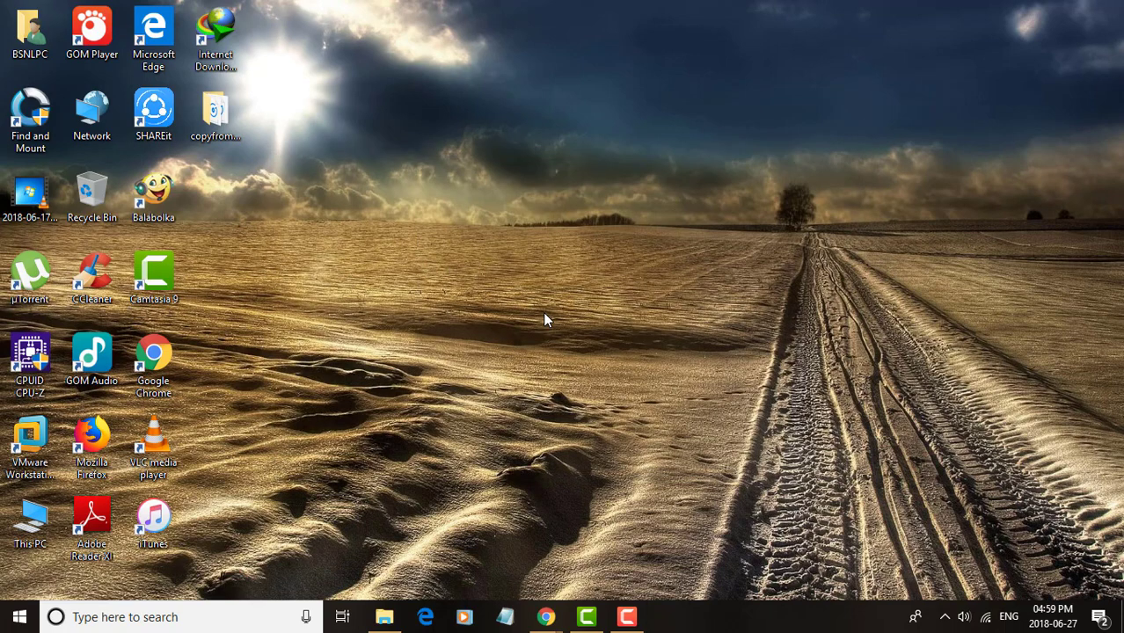